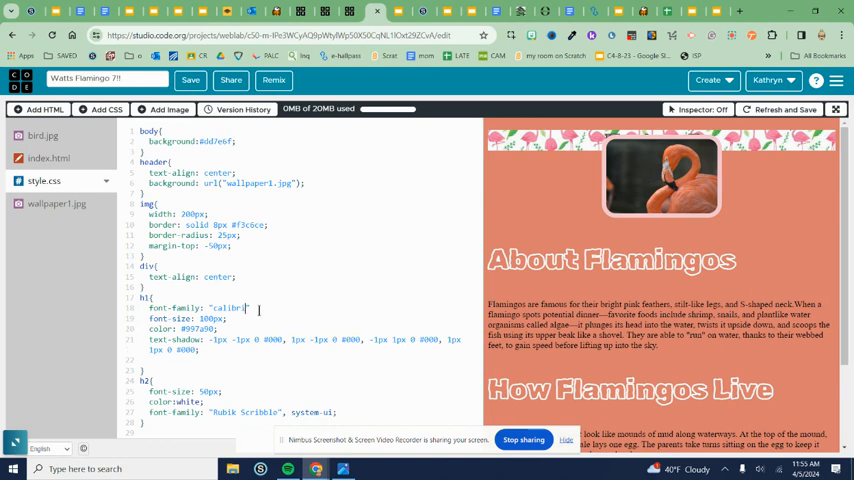
# - Scroll through style.css to check the h1 rule's "calibri" font-family
pyautogui.scroll(3)
pyautogui.write(';')
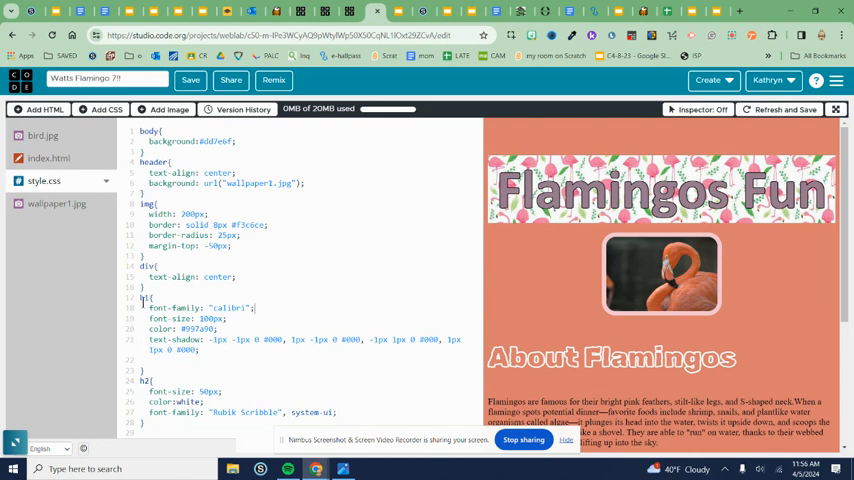
pyautogui.scroll(-3)
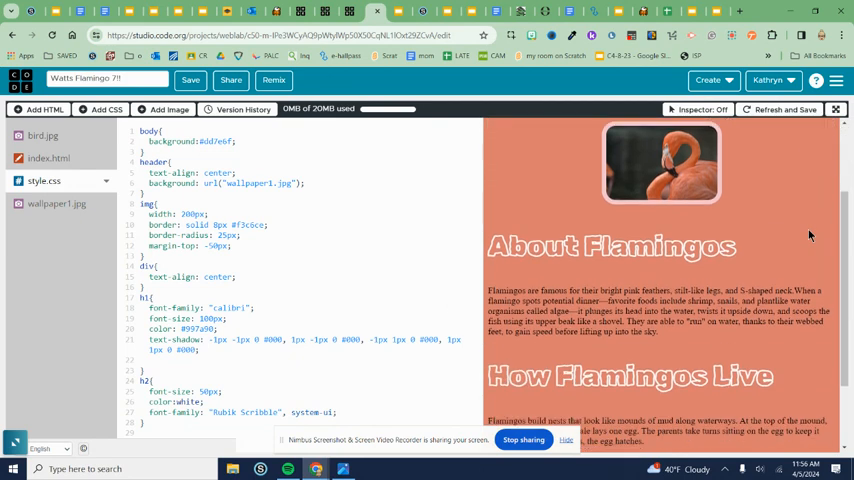
# - Add a p rule with font-size: 25px below the h2 rule in style.css
pyautogui.scroll(-3)
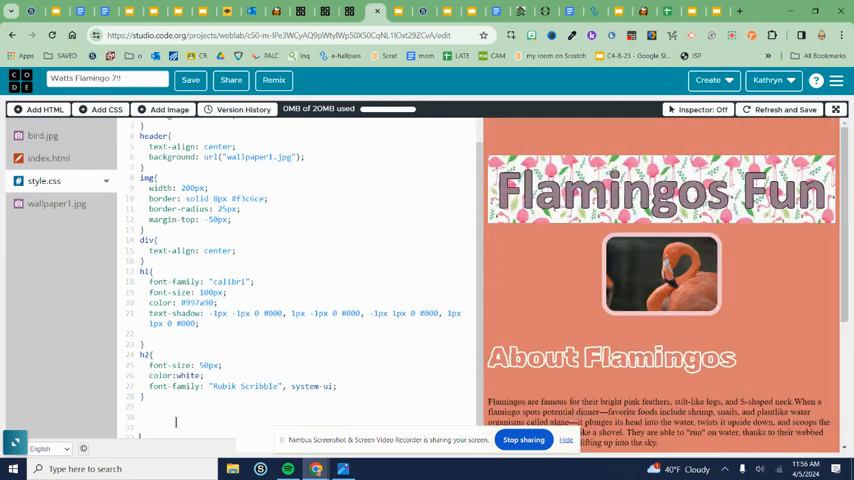
pyautogui.scroll(-3)
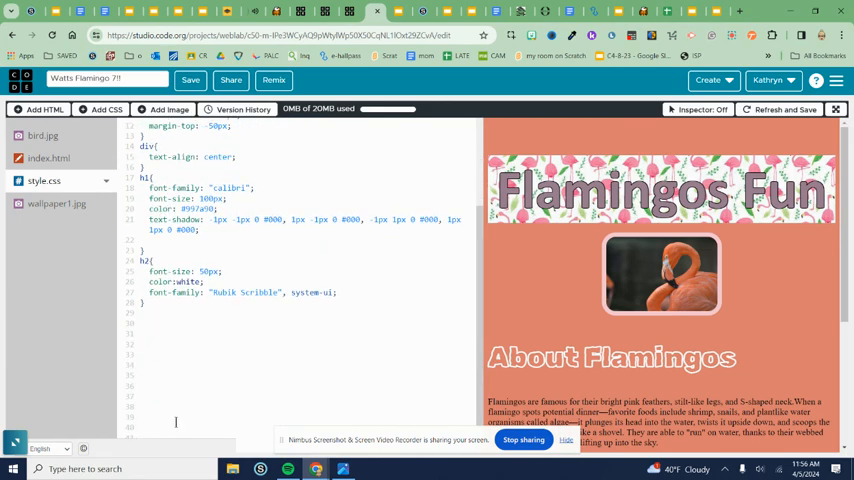
pyautogui.click(150, 314)
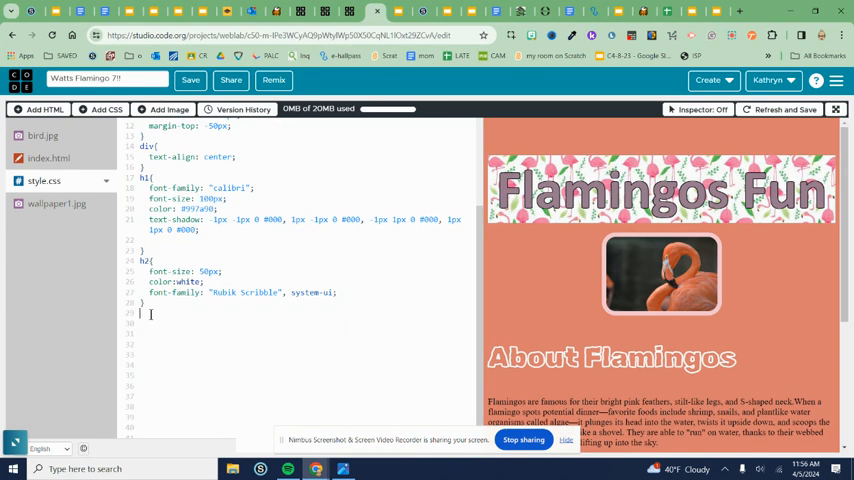
pyautogui.write('p{')
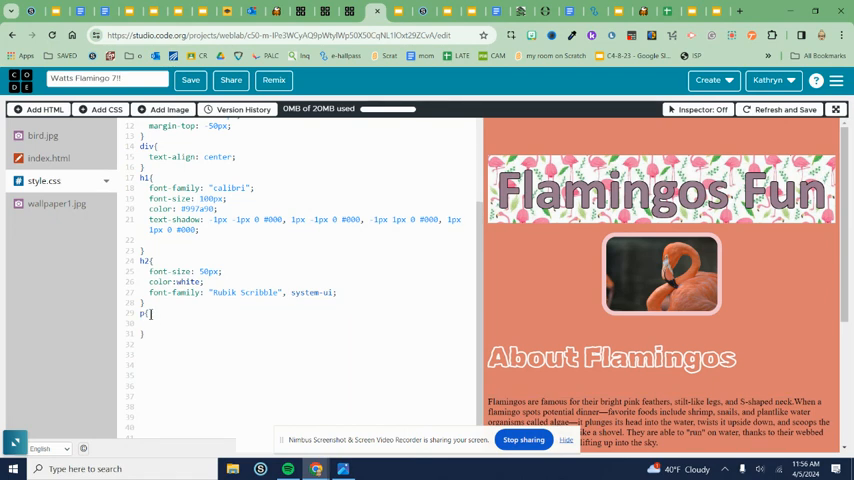
pyautogui.write('font-size:')
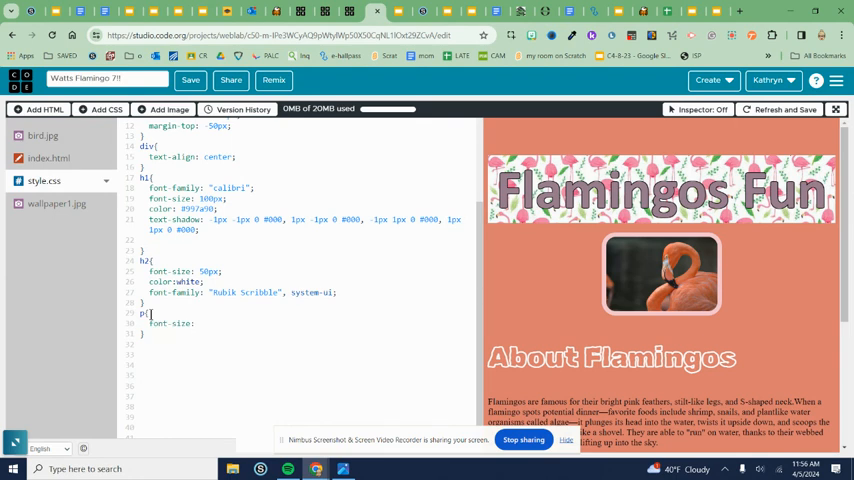
pyautogui.click(198, 323)
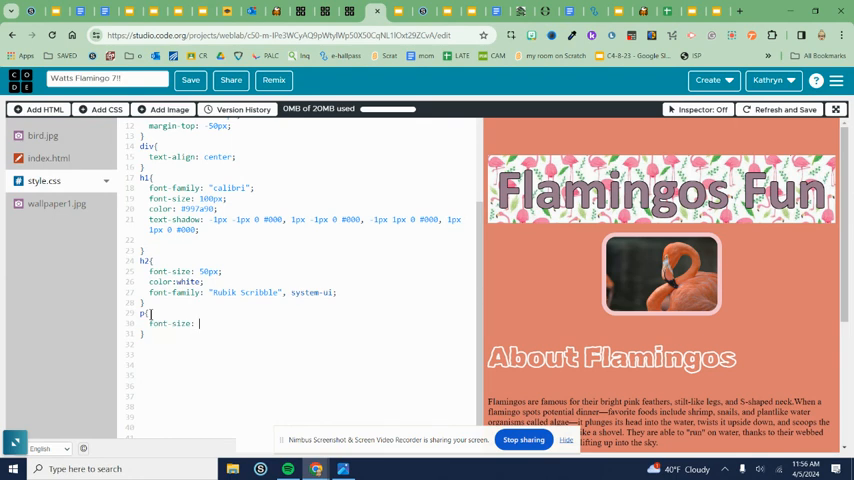
pyautogui.write('2px')
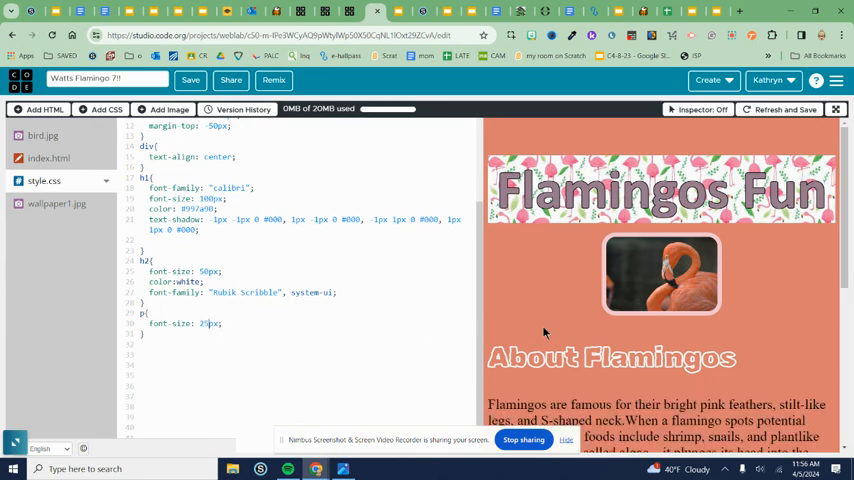
pyautogui.scroll(-3)
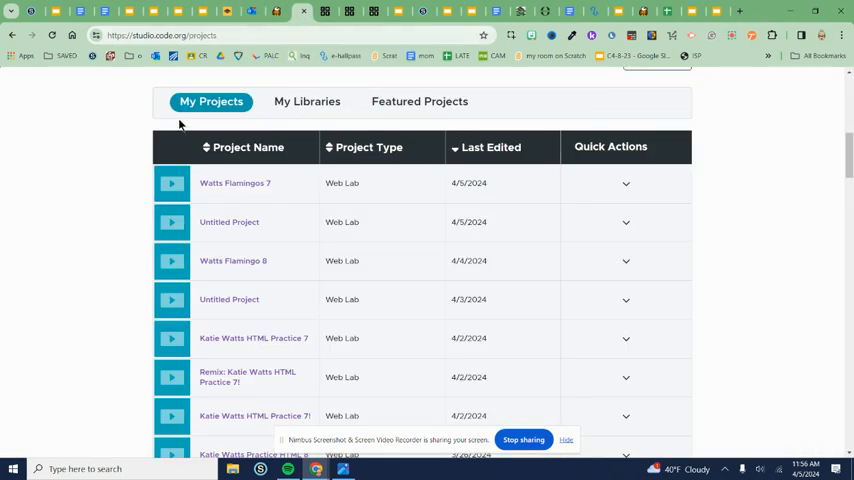
# - Open Watts Flamingos 7's style.css and review its p, h3, ol, main and section rules
pyautogui.click(235, 183)
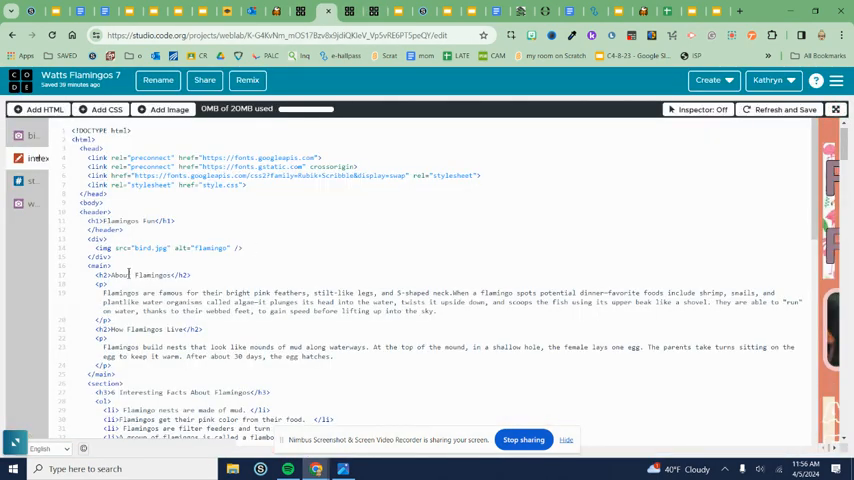
pyautogui.click(37, 181)
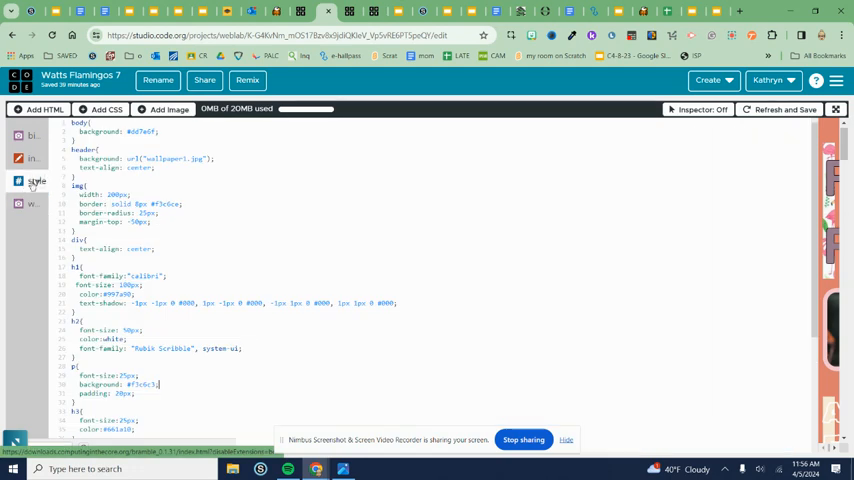
pyautogui.scroll(-3)
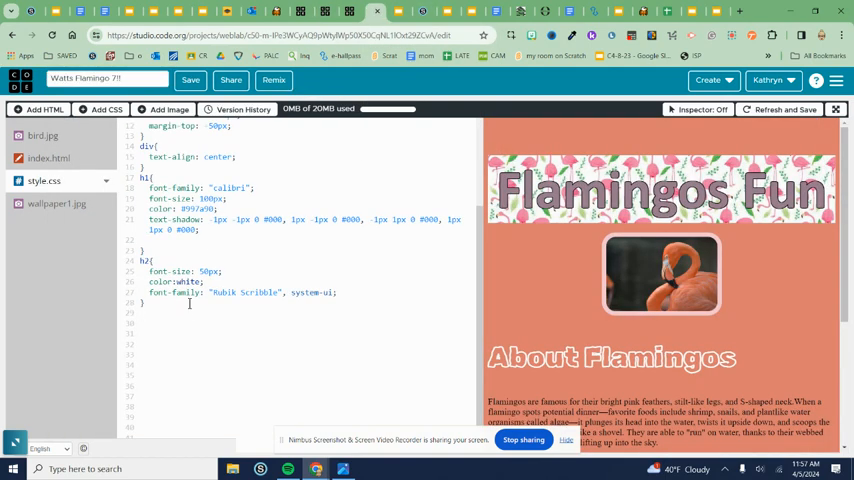
pyautogui.scroll(-3)
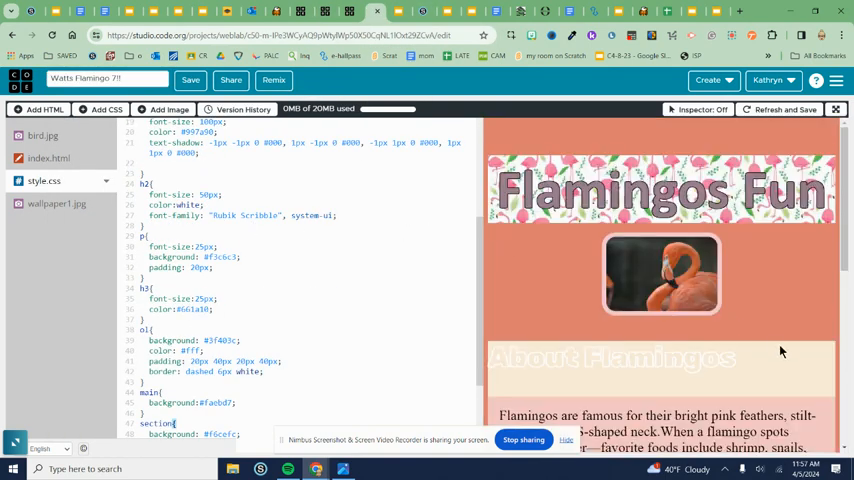
pyautogui.scroll(-3)
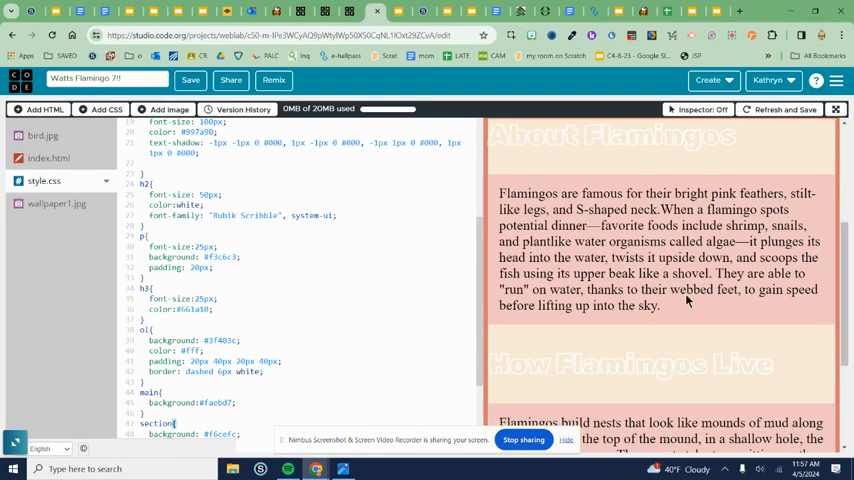
pyautogui.scroll(-3)
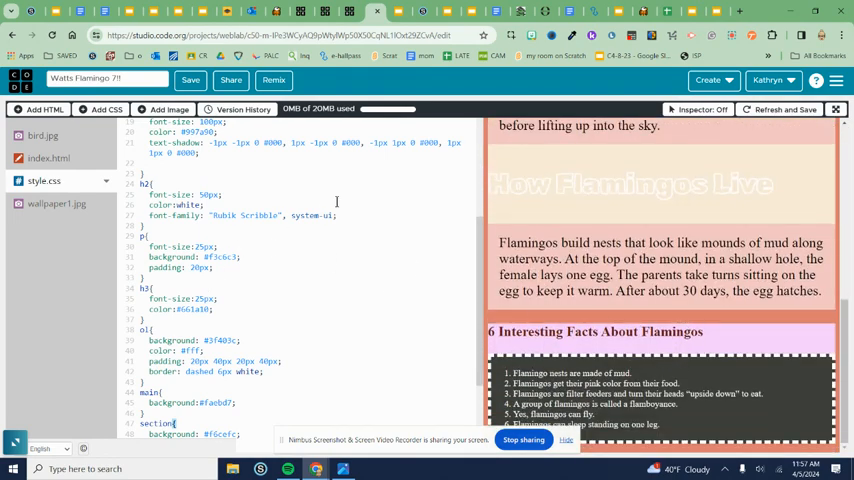
pyautogui.scroll(-3)
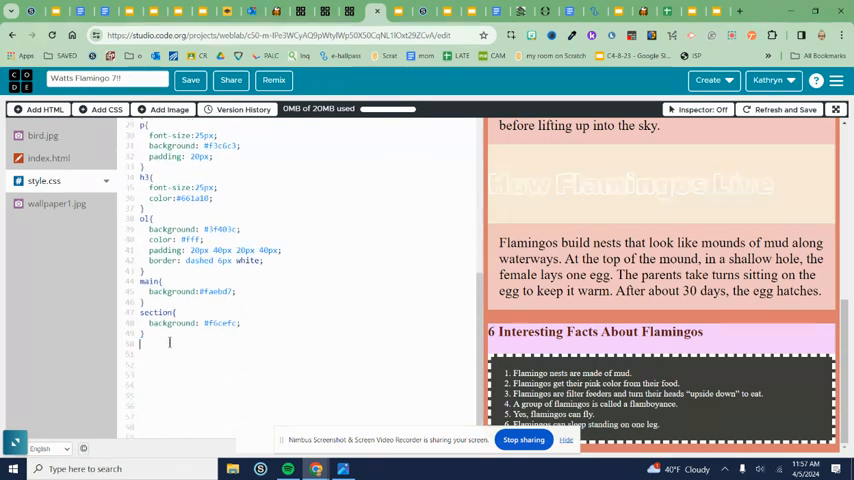
pyautogui.scroll(3)
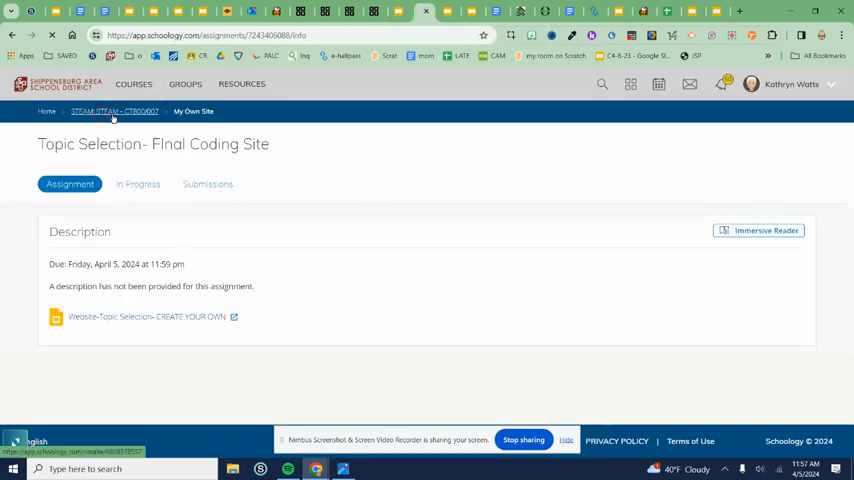
# - Go from the Topic Selection assignment back to the STEAM course materials
pyautogui.click(113, 111)
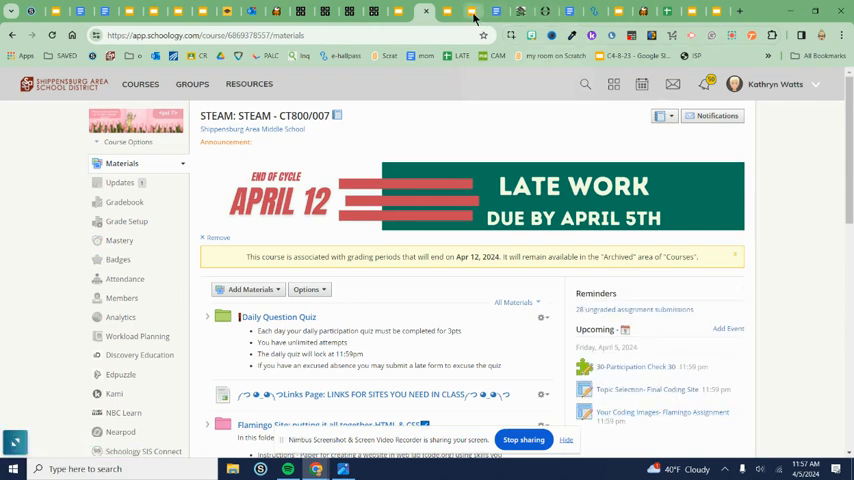
pyautogui.click(460, 11)
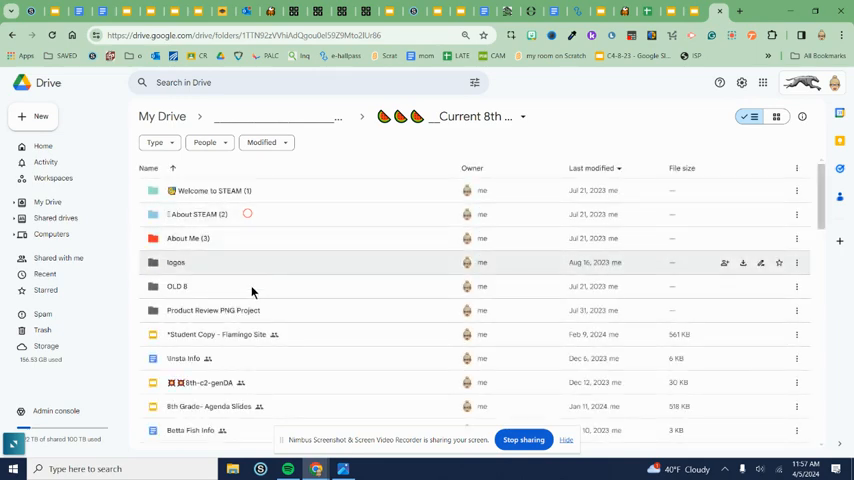
pyautogui.scroll(-3)
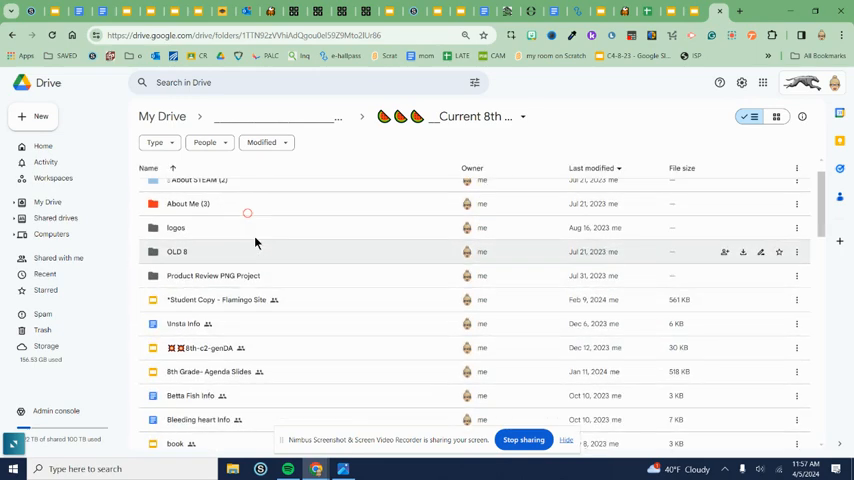
pyautogui.scroll(-3)
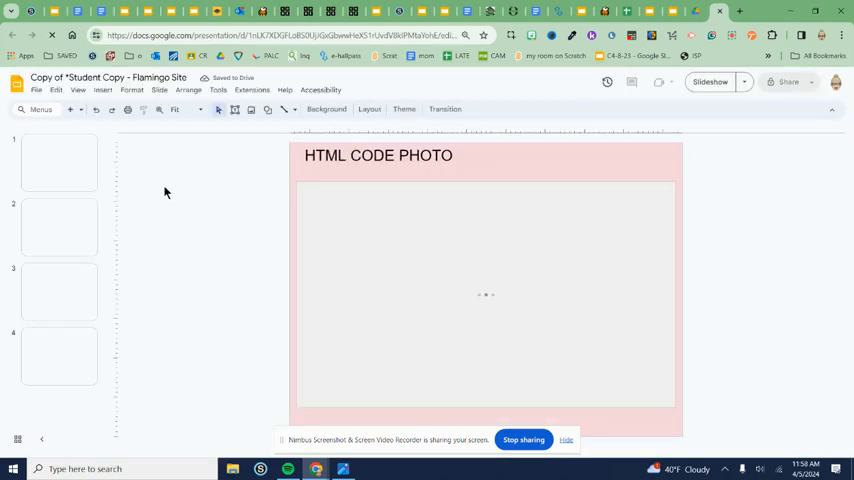
# - Check the HTML code slide, then display slide 2 with the CSS code photo
pyautogui.click(58, 162)
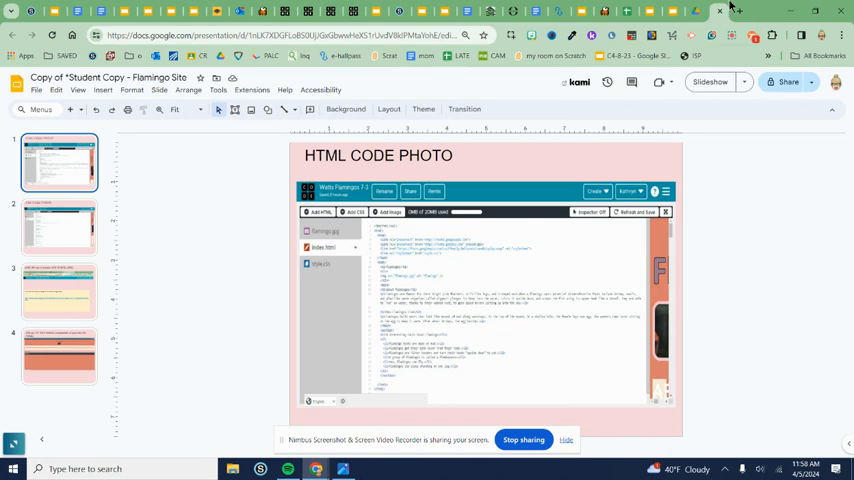
pyautogui.click(290, 11)
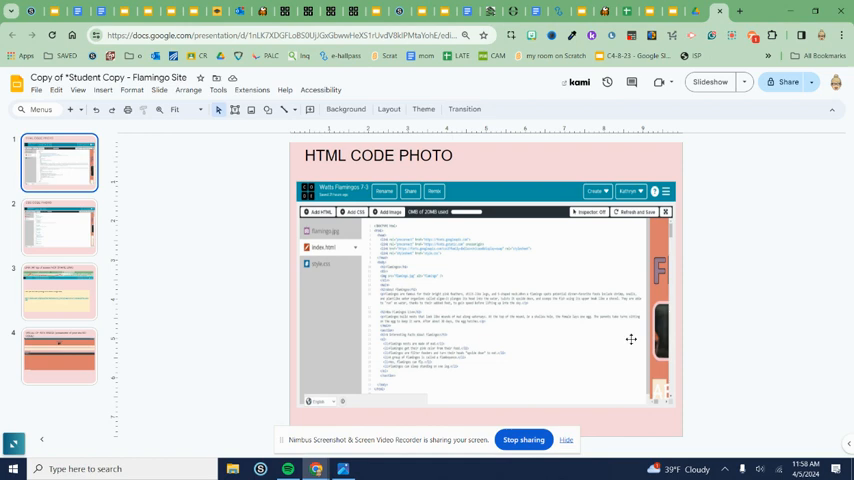
pyautogui.moveTo(585, 239)
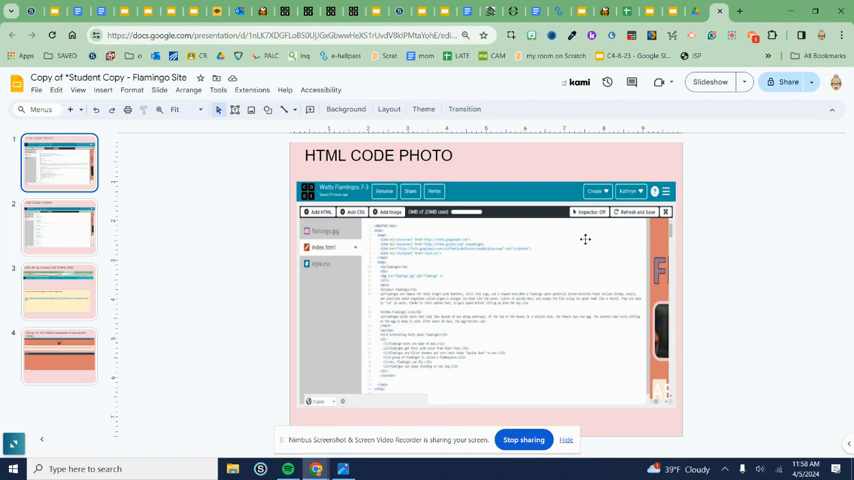
pyautogui.click(59, 227)
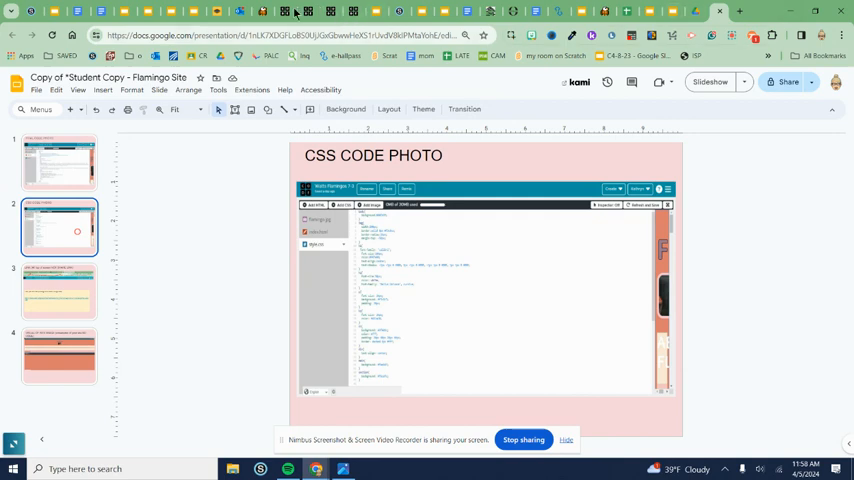
pyautogui.click(293, 11)
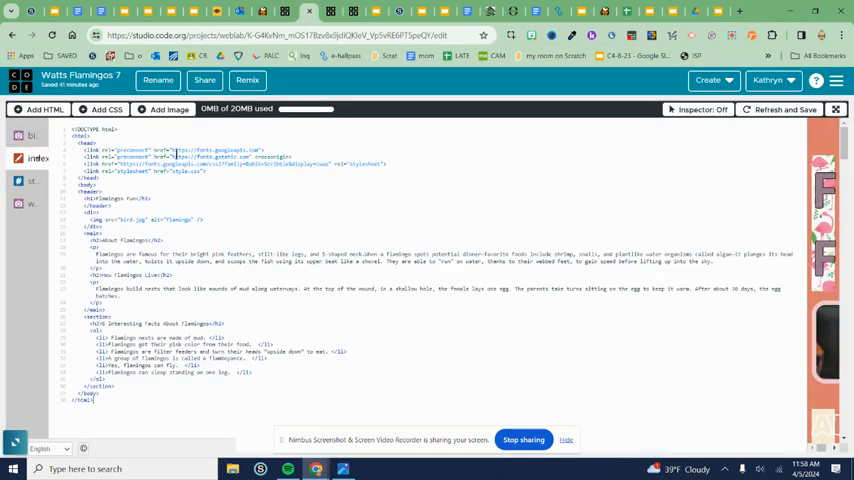
pyautogui.click(38, 181)
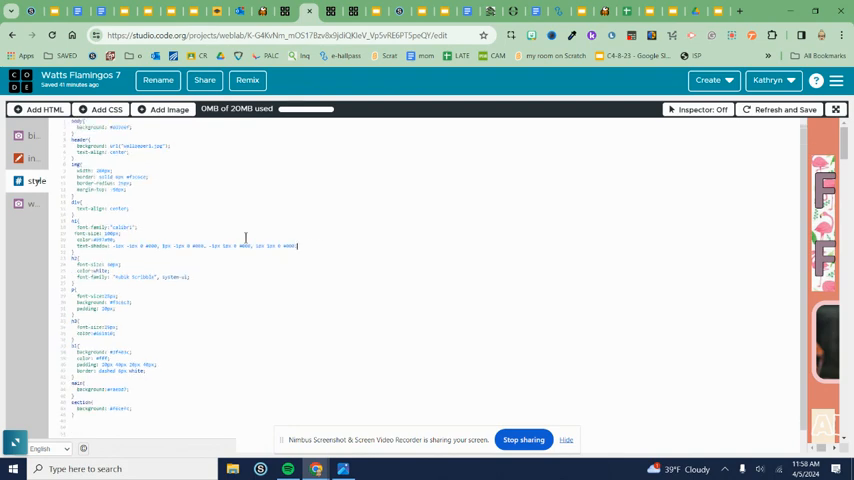
pyautogui.moveTo(507, 182)
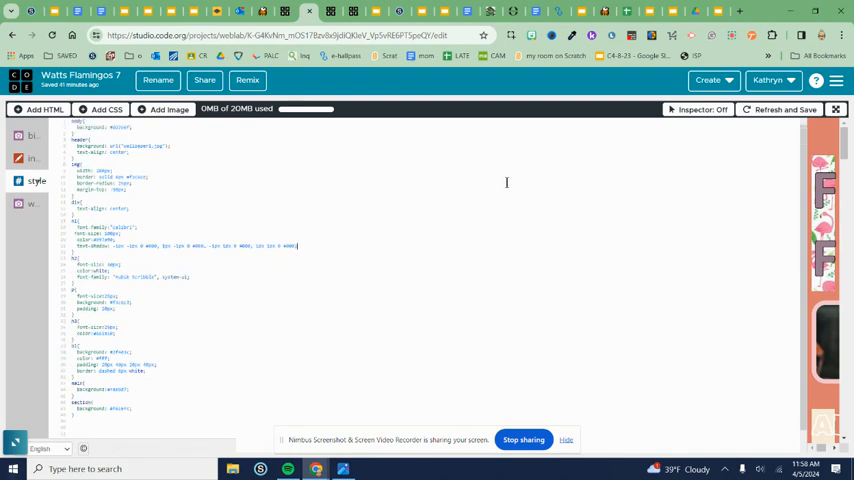
pyautogui.moveTo(718, 11)
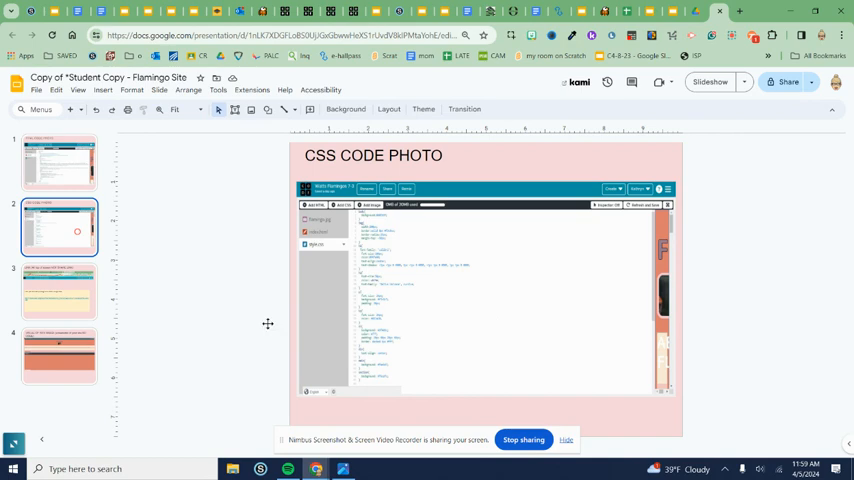
# - Select the link slide and copy the Watts Flamingos 7 Web Lab project URL
pyautogui.click(58, 292)
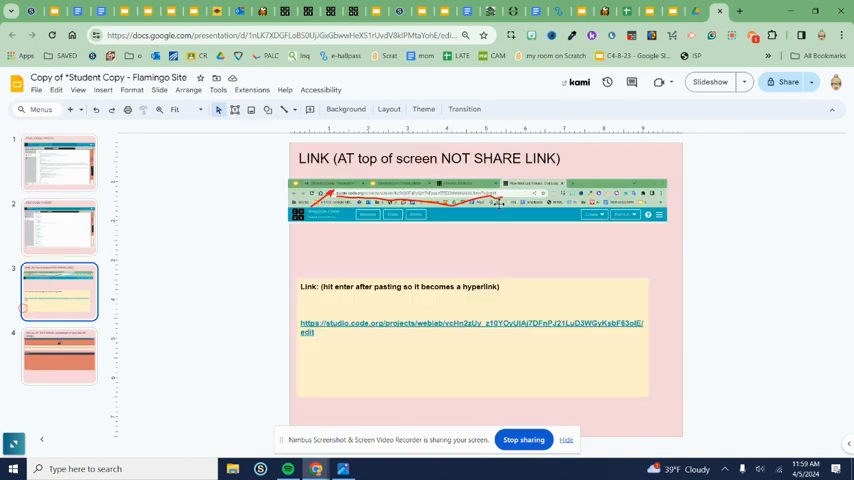
pyautogui.click(280, 12)
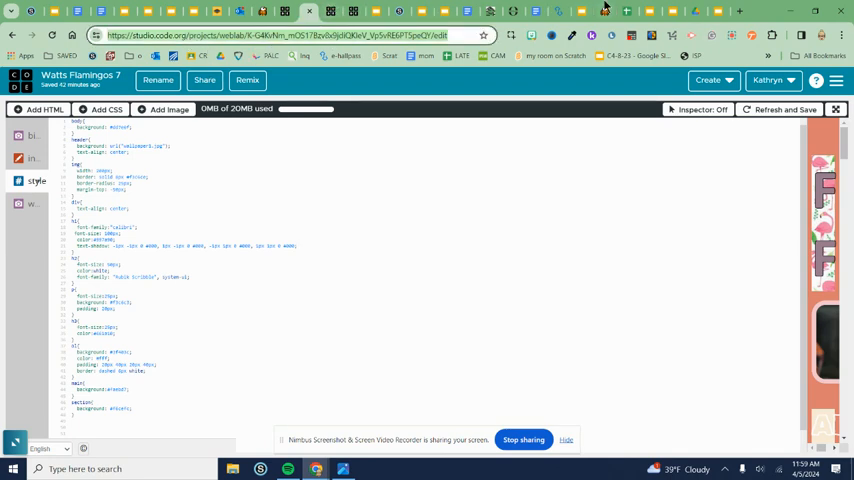
pyautogui.click(719, 11)
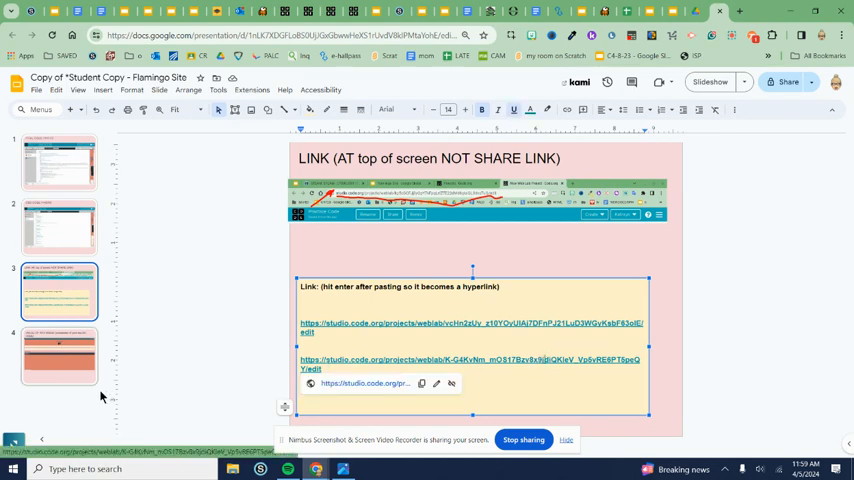
# - Delete the old site screenshot from slide 4, the visual-of-site slide
pyautogui.click(58, 356)
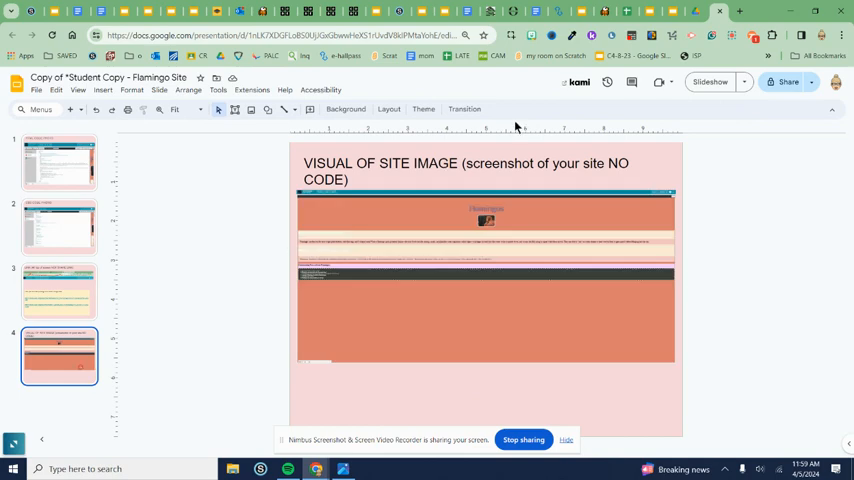
pyautogui.moveTo(491, 258)
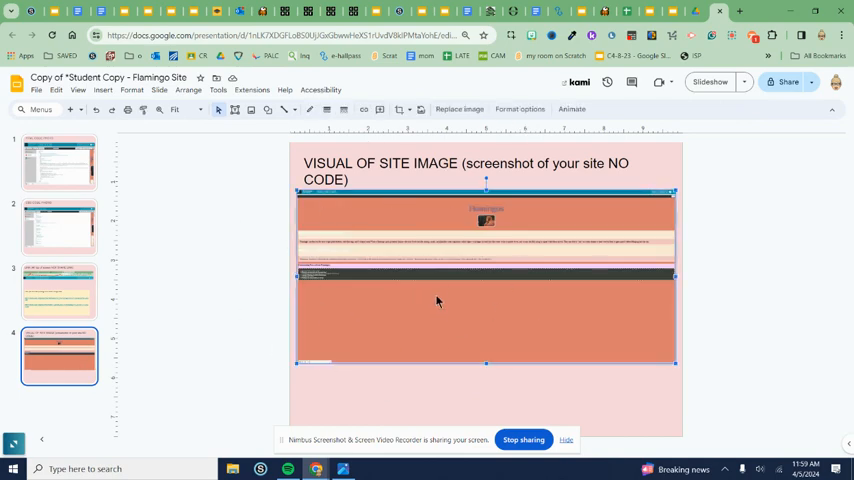
pyautogui.press('Delete')
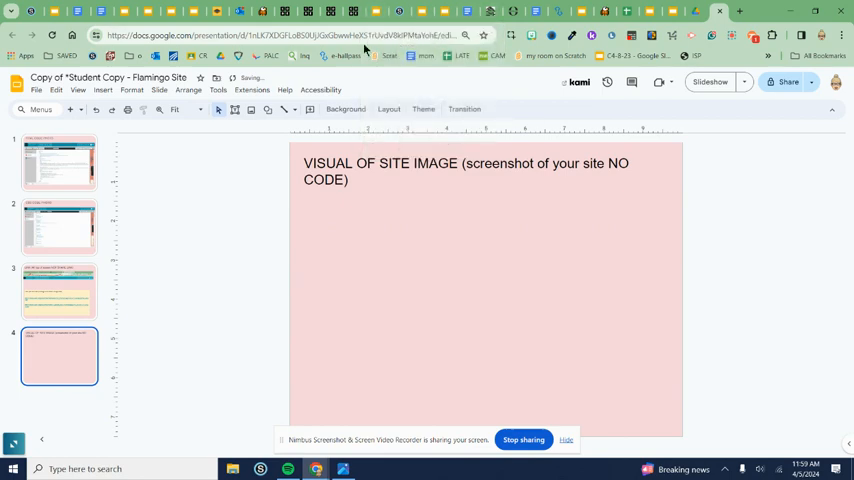
pyautogui.click(354, 11)
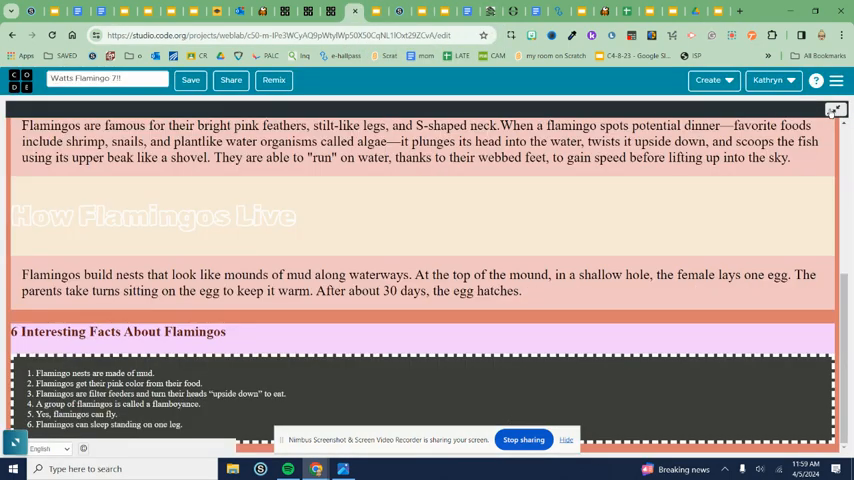
# - Zoom the flamingo site out and capture the entire screen with Chrome Capture
pyautogui.press('ctrl+minus')
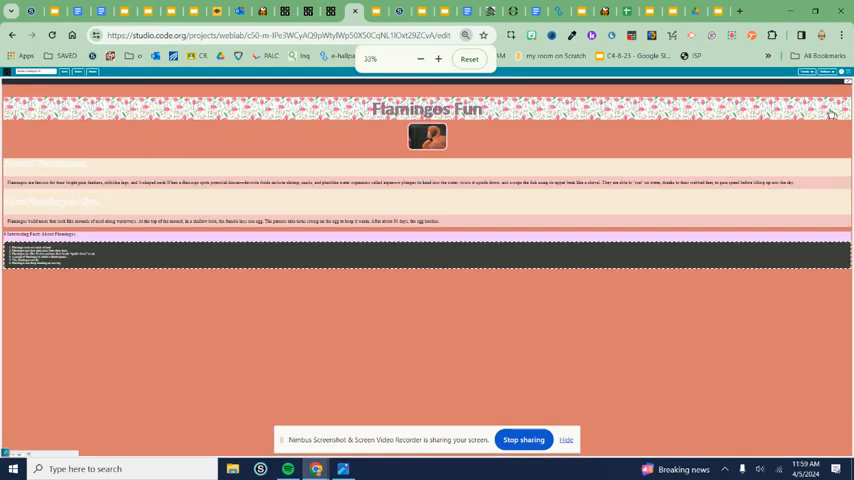
pyautogui.click(438, 58)
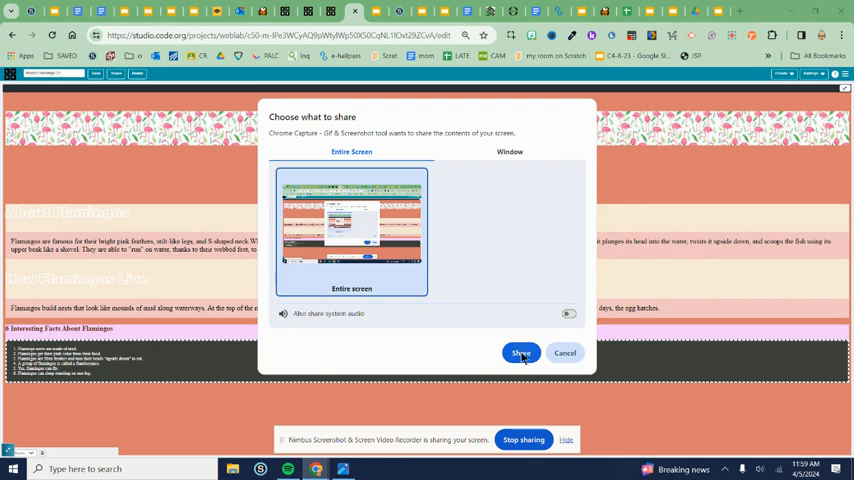
pyautogui.click(520, 352)
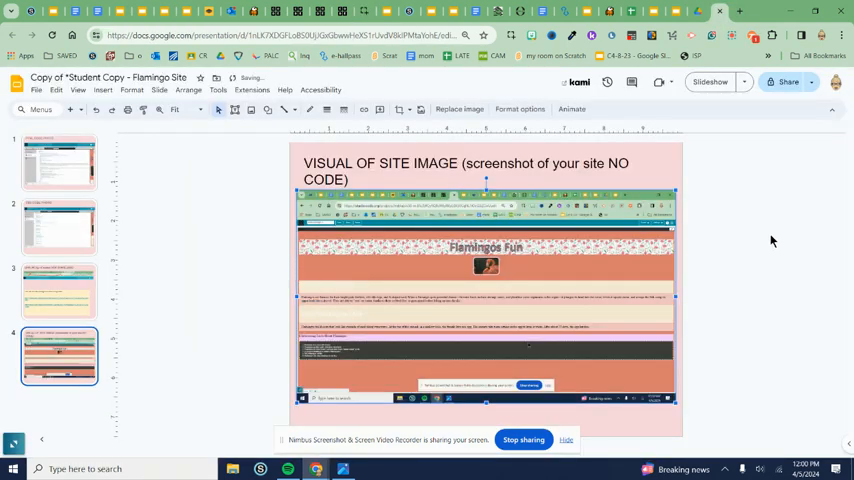
pyautogui.moveTo(837, 226)
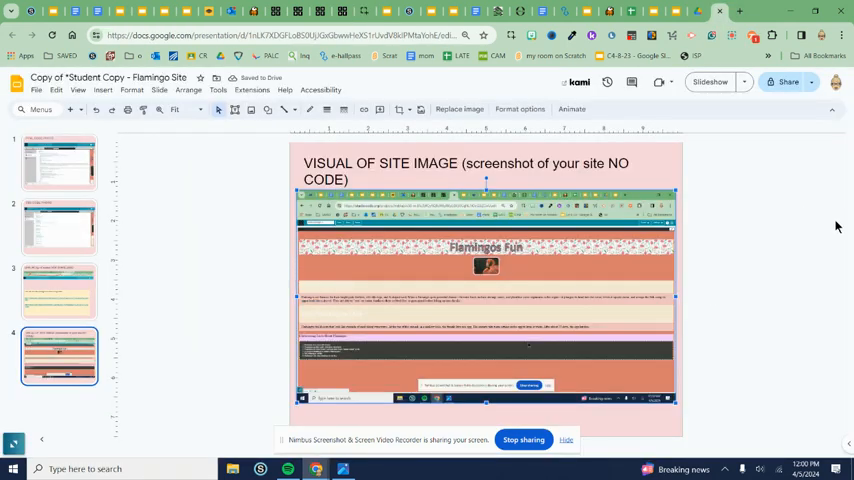
# - Review slide 3, the link slide, and slide 1, the HTML code photo
pyautogui.click(59, 291)
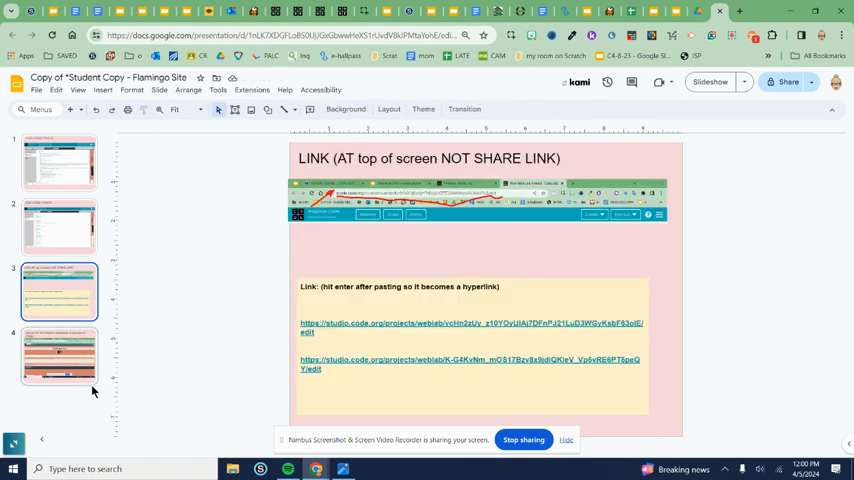
pyautogui.click(58, 161)
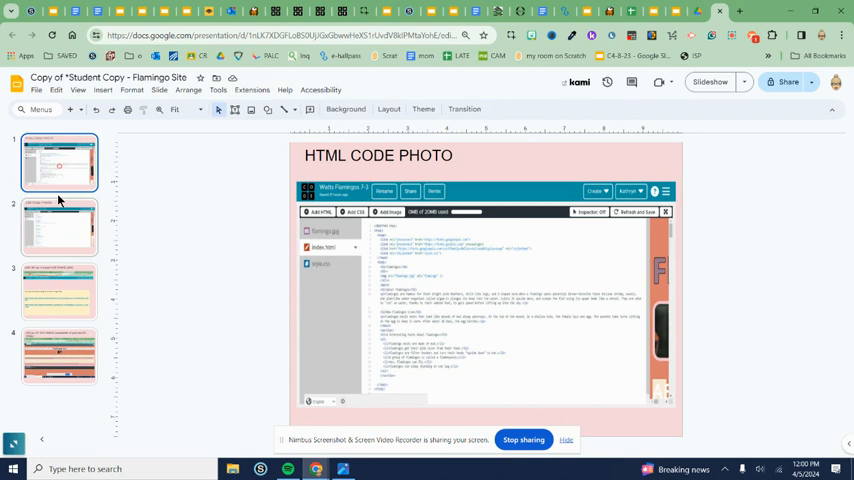